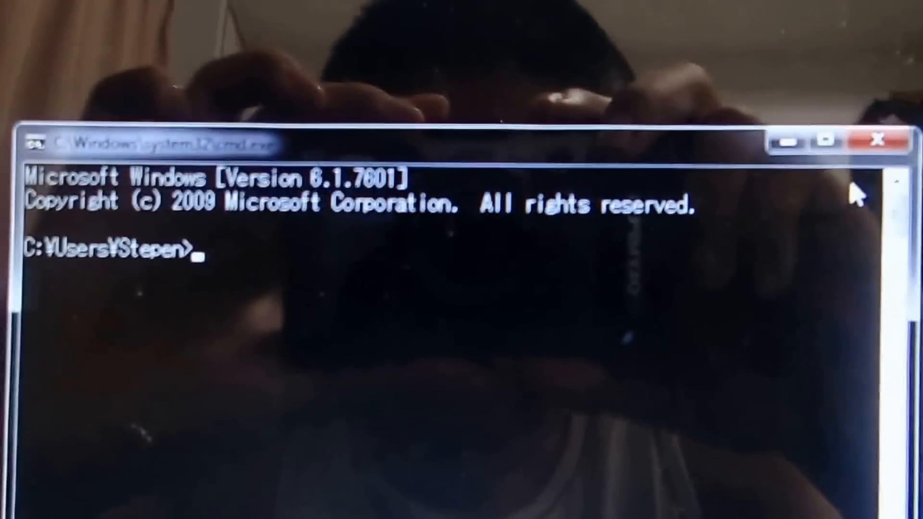
# Step: Begin a ping command at the Command Prompt
pyautogui.write('p')
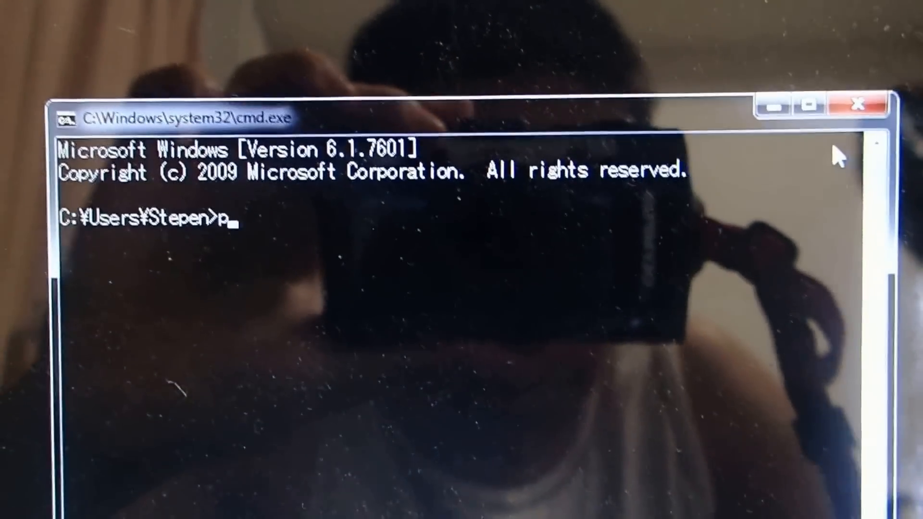
pyautogui.write('ing')
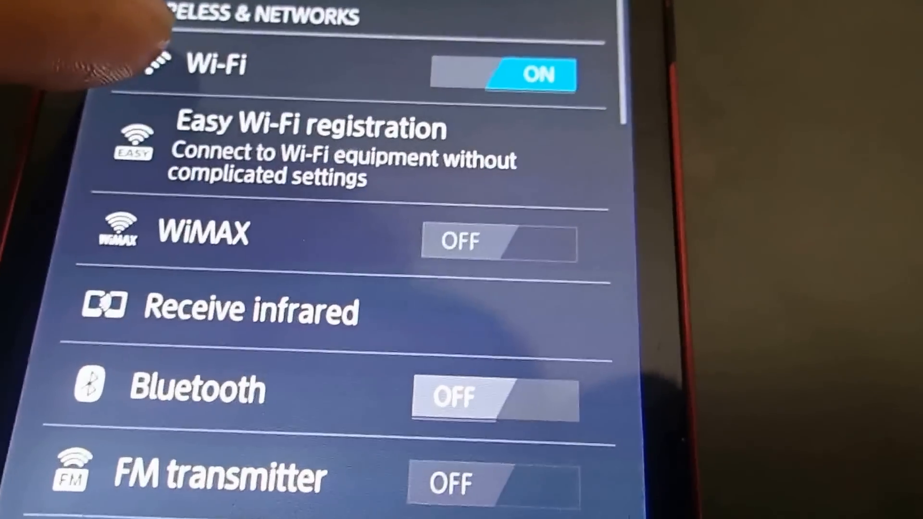
# Step: Enter the phone's Wi-Fi settings from Wireless & networks
pyautogui.click(221, 64)
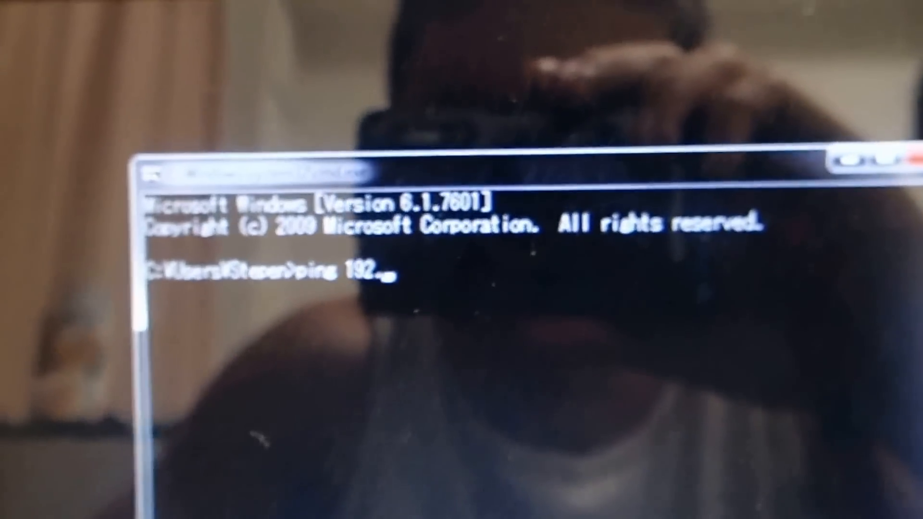
# Step: Complete the ping target as the phone's address 192.168.16.3
pyautogui.write('1')
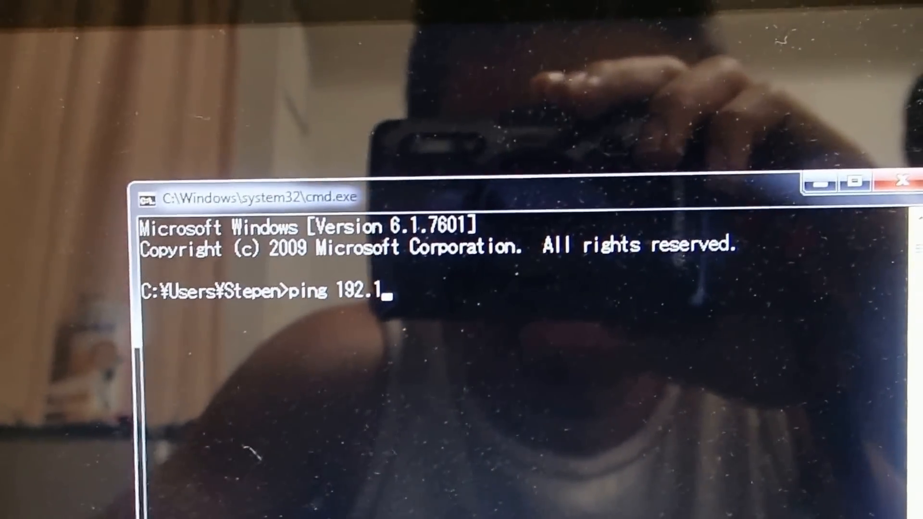
pyautogui.write('68.16')
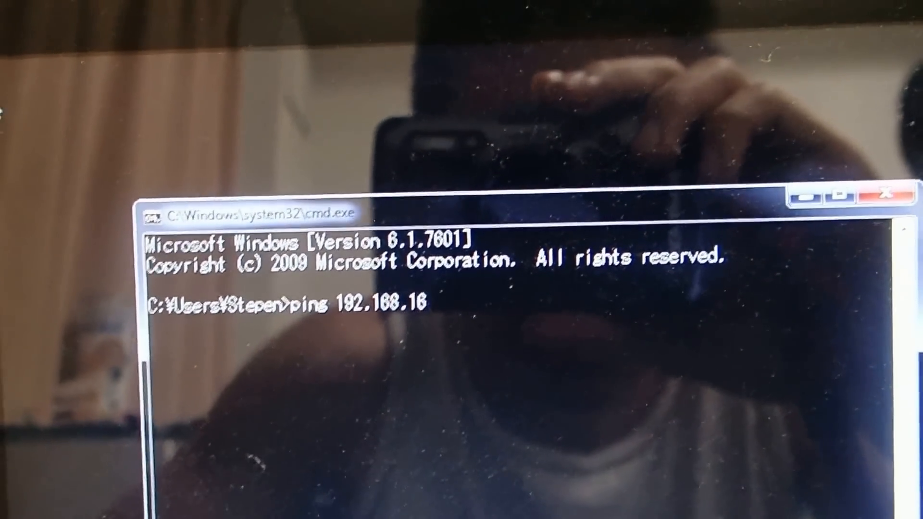
pyautogui.write('.3')
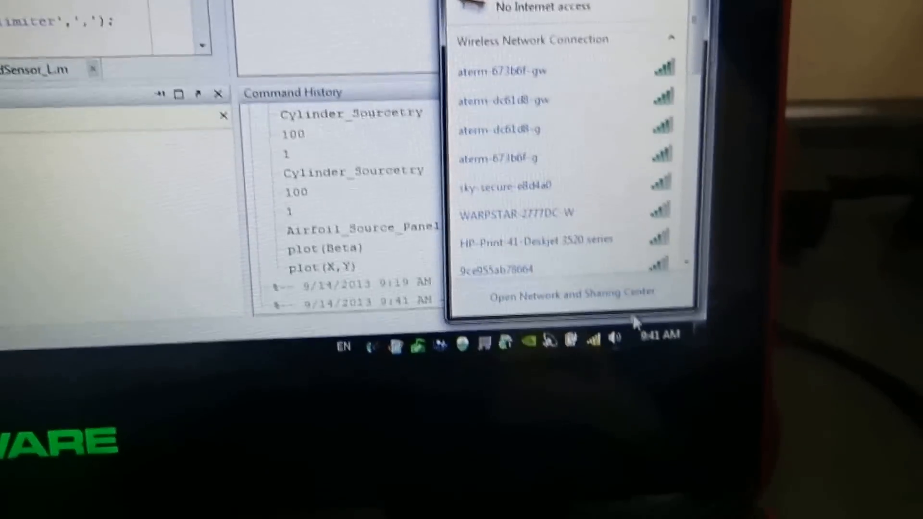
# Step: Show Wireless Network Connection 3's details to read the computer's IP address
pyautogui.click(575, 292)
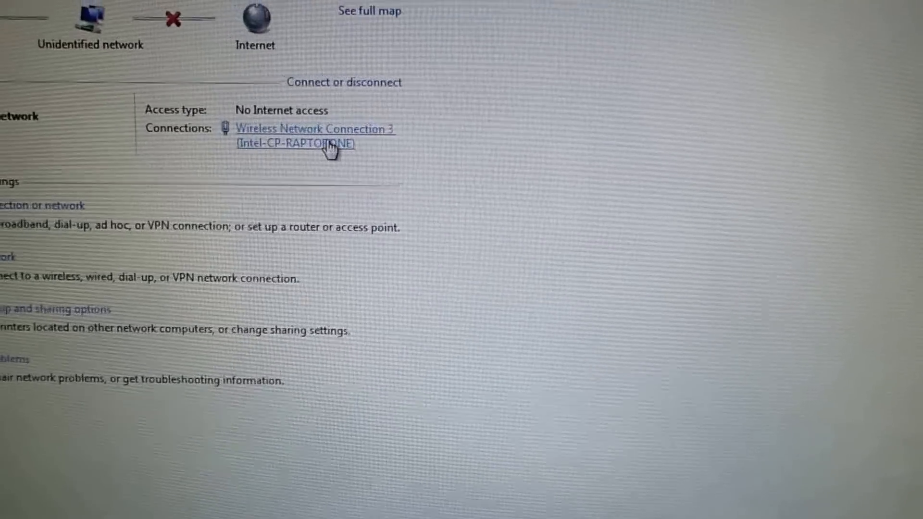
pyautogui.click(315, 129)
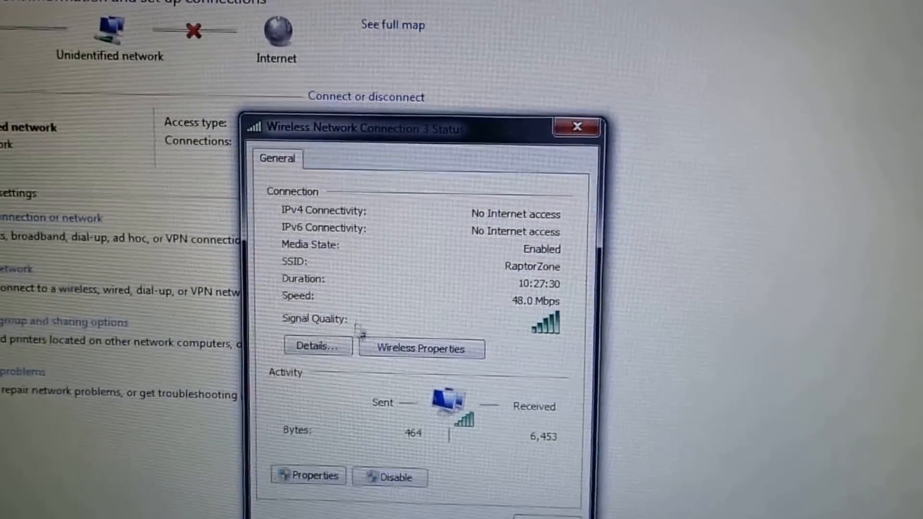
pyautogui.click(317, 345)
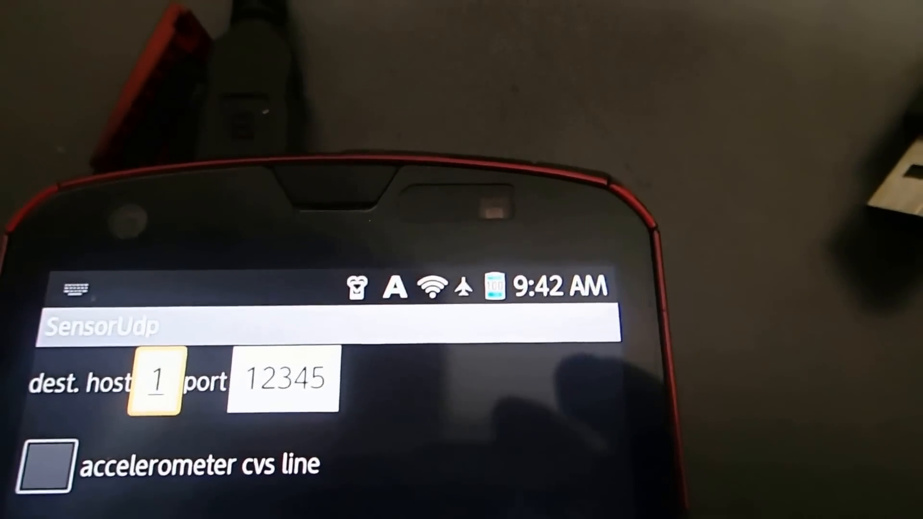
# Step: Set dest. host 192.168.16.2 with port 12345 and enable the orientation csv line
pyautogui.write('192.')
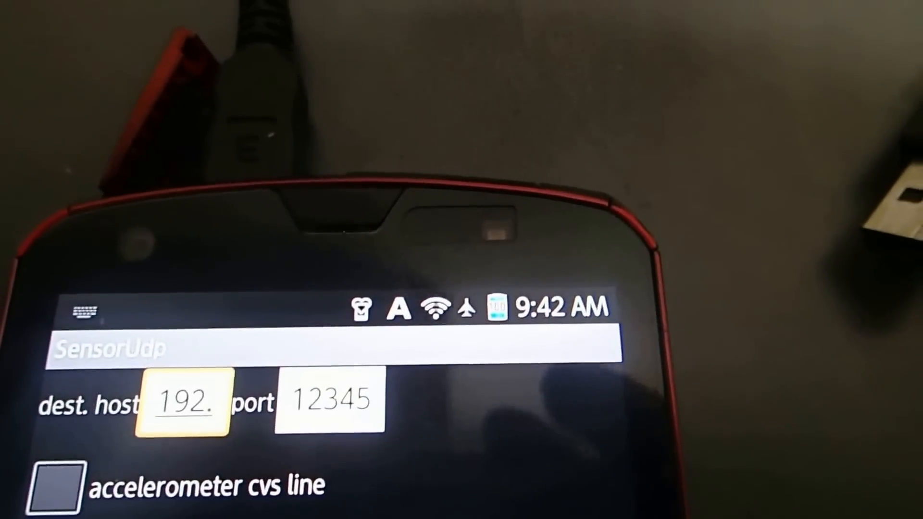
pyautogui.write('168.16.2')
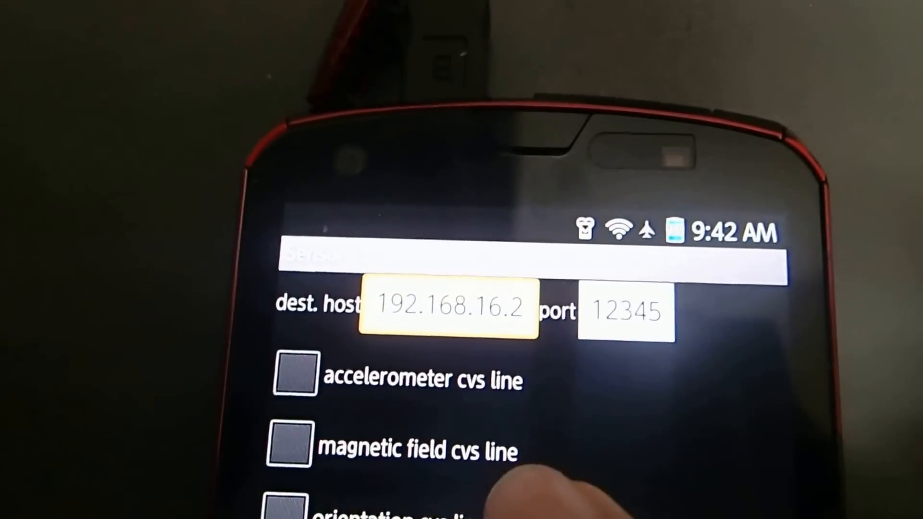
pyautogui.click(289, 498)
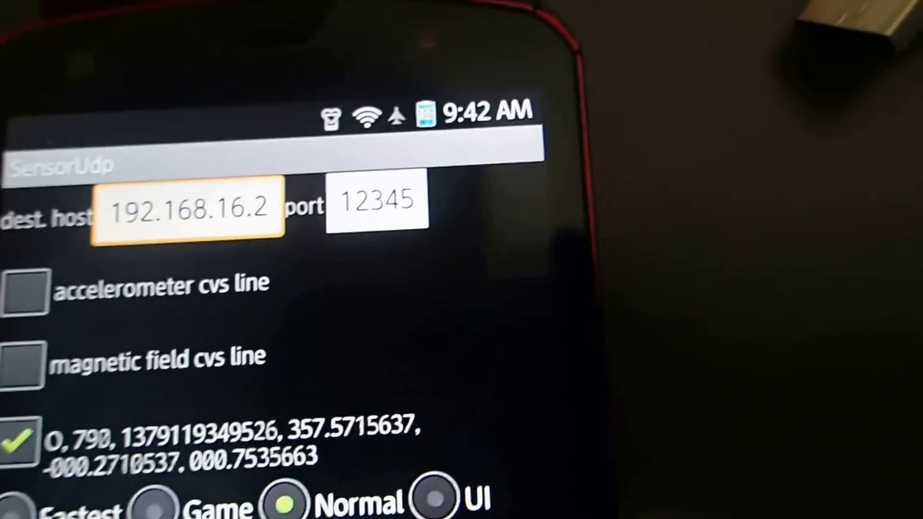
pyautogui.scroll(-3)
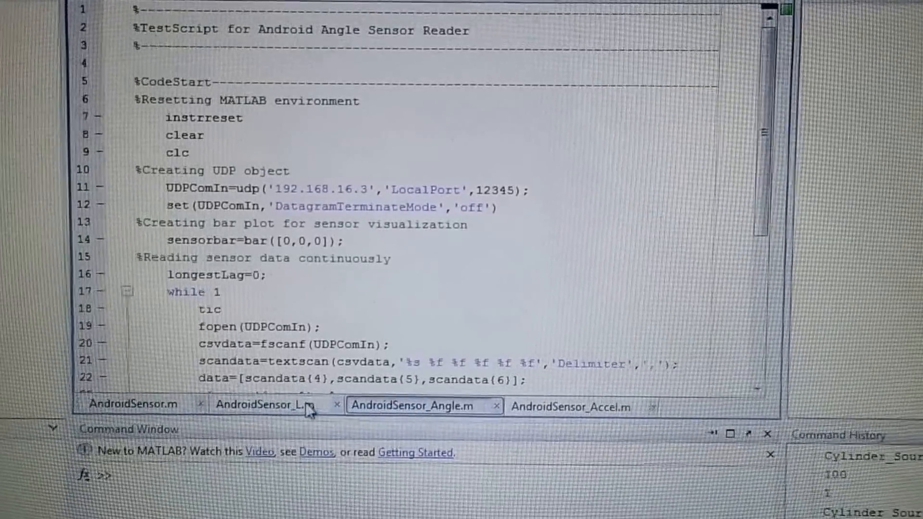
# Step: Run AndroidSensor_L.m, changing the current folder to the script's folder
pyautogui.click(265, 405)
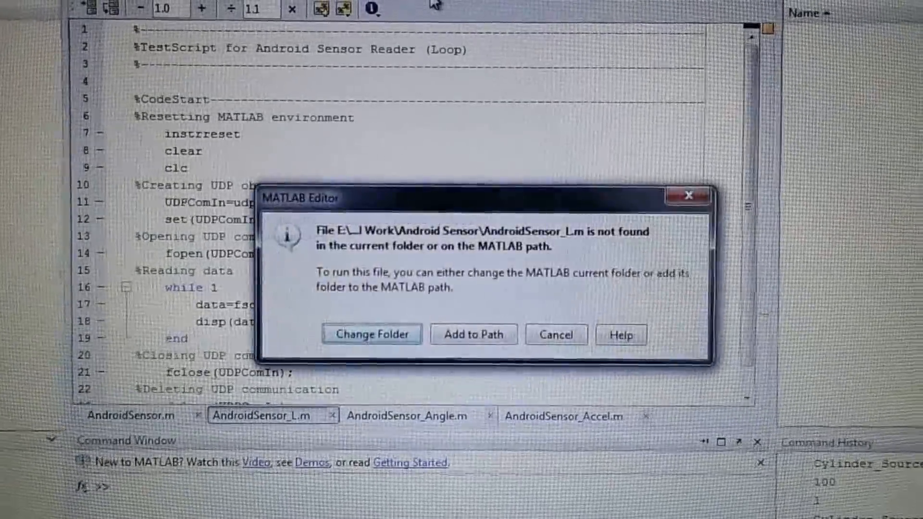
pyautogui.click(555, 334)
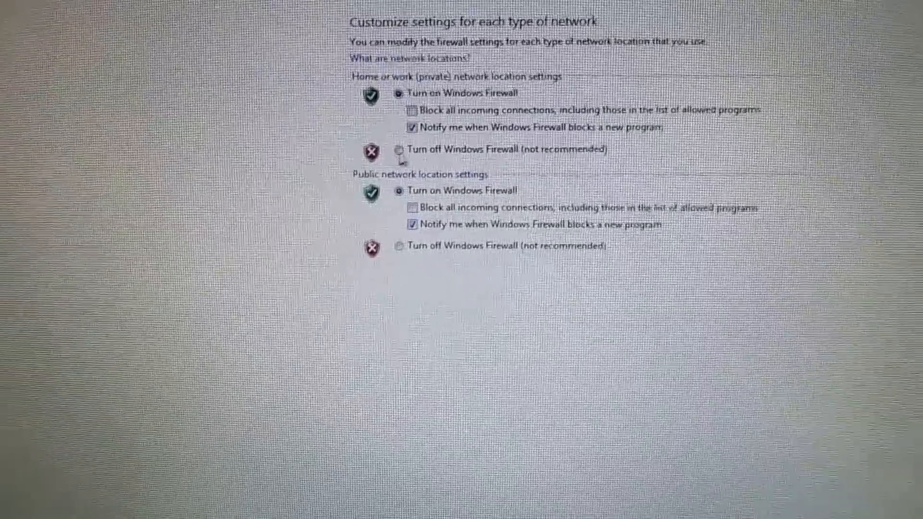
# Step: Select Turn off Windows Firewall for private and public networks and apply
pyautogui.click(398, 148)
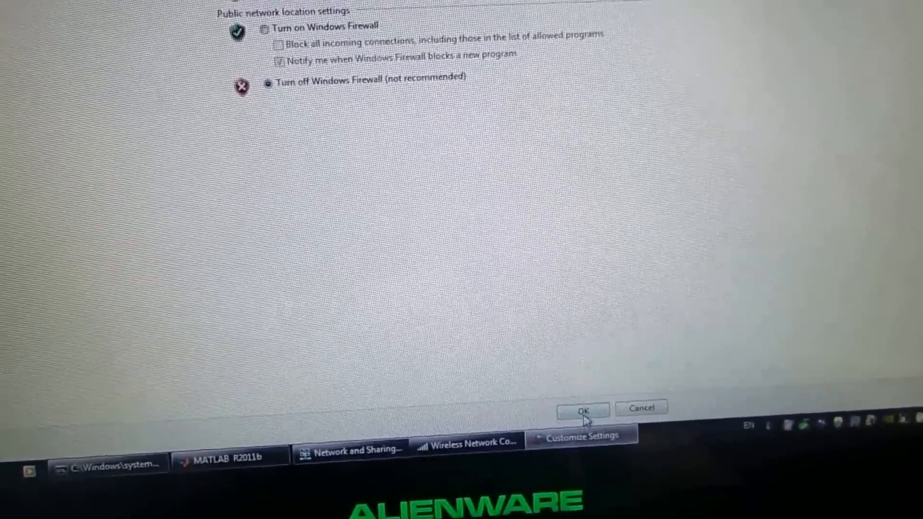
pyautogui.click(582, 409)
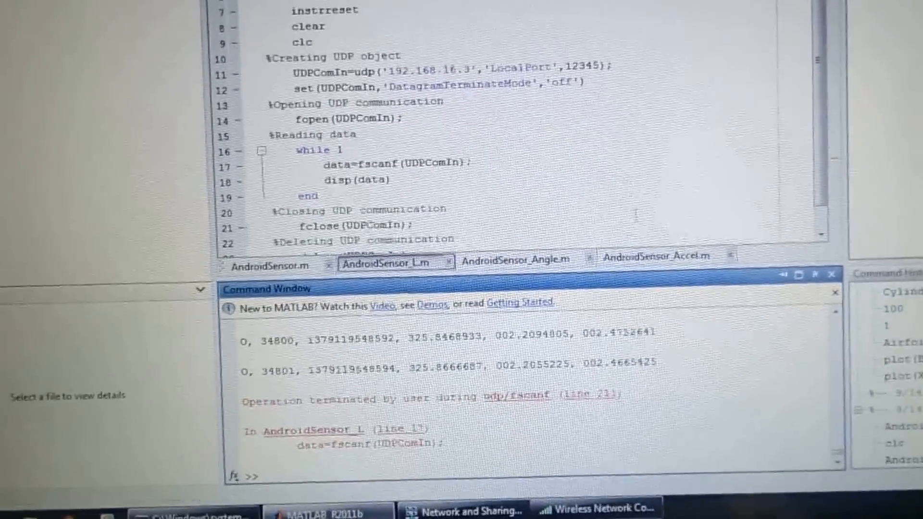
# Step: After stopping the reading loop, switch to AndroidSensor_Angle.m
pyautogui.click(515, 256)
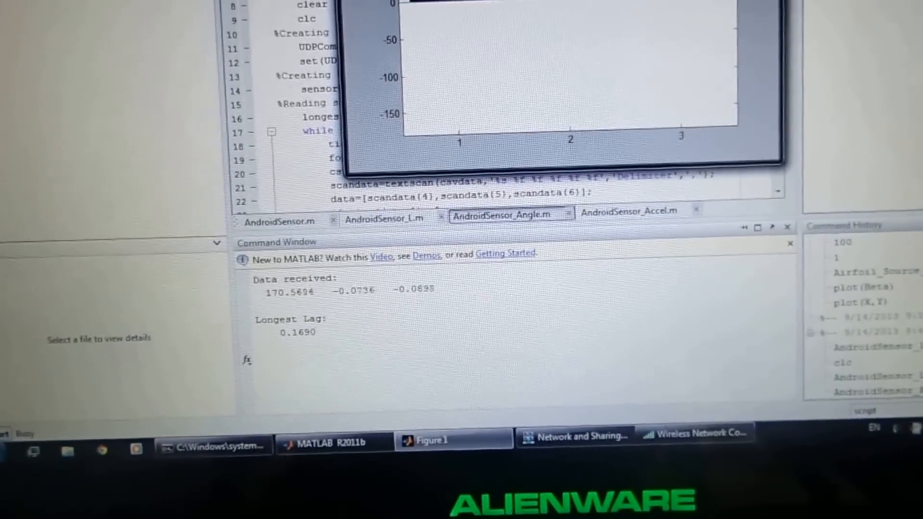
# Step: Bring Figure 1 forward to watch the live angle bar plot
pyautogui.click(429, 440)
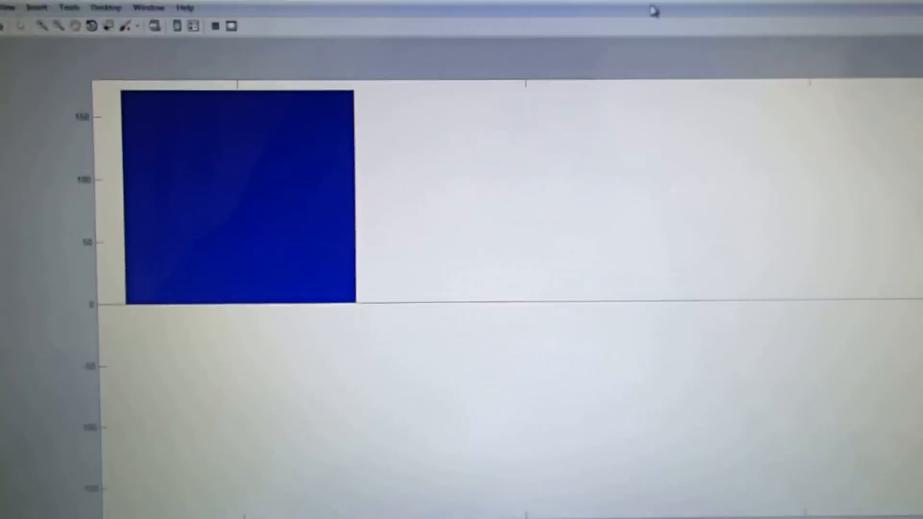